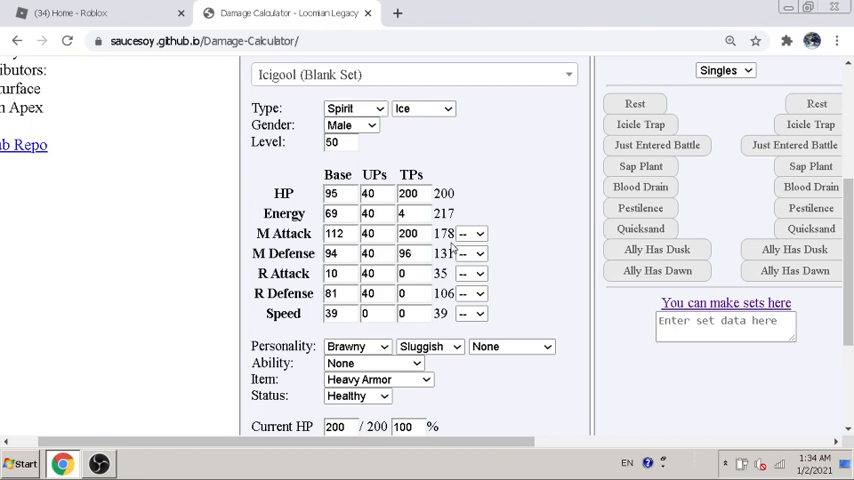
mouse_move(471, 200)
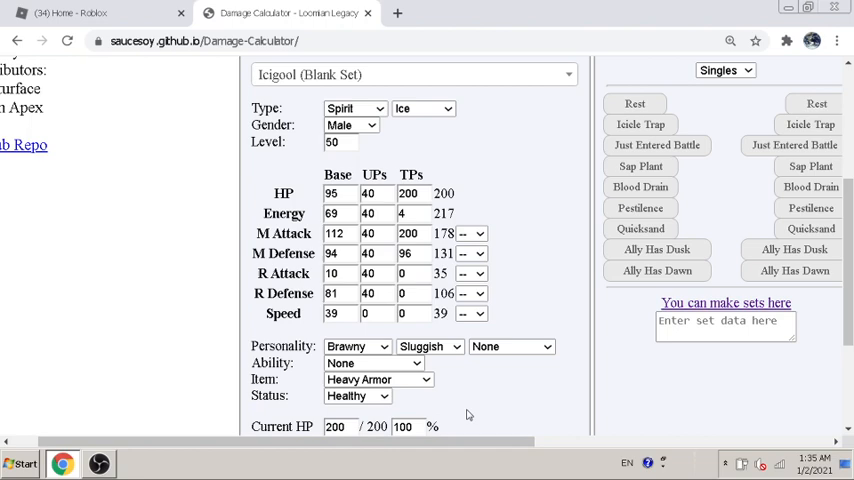
mouse_move(536, 369)
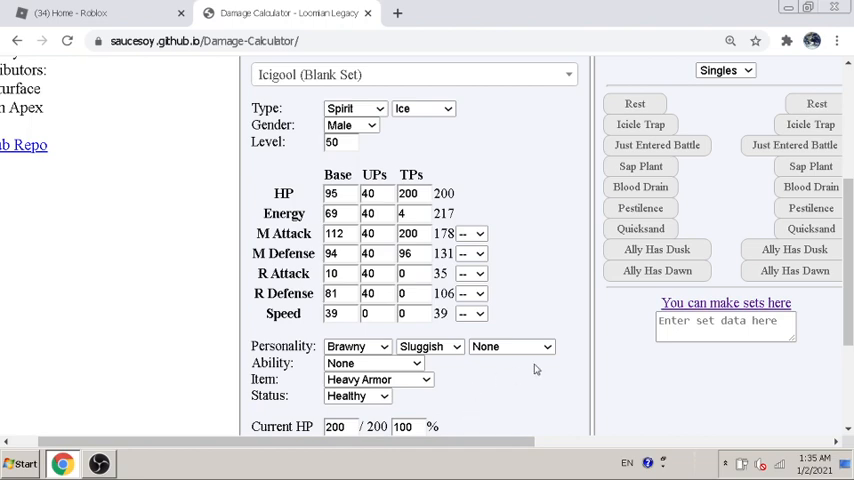
mouse_move(836, 358)
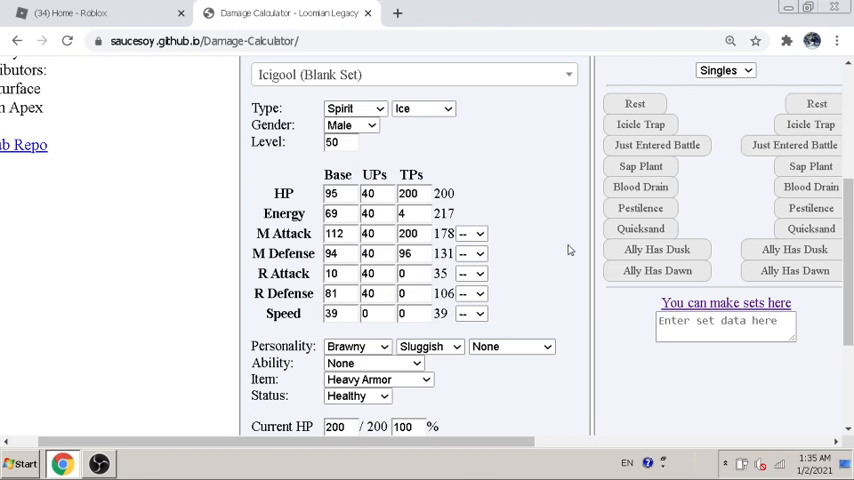
scroll("down", 3)
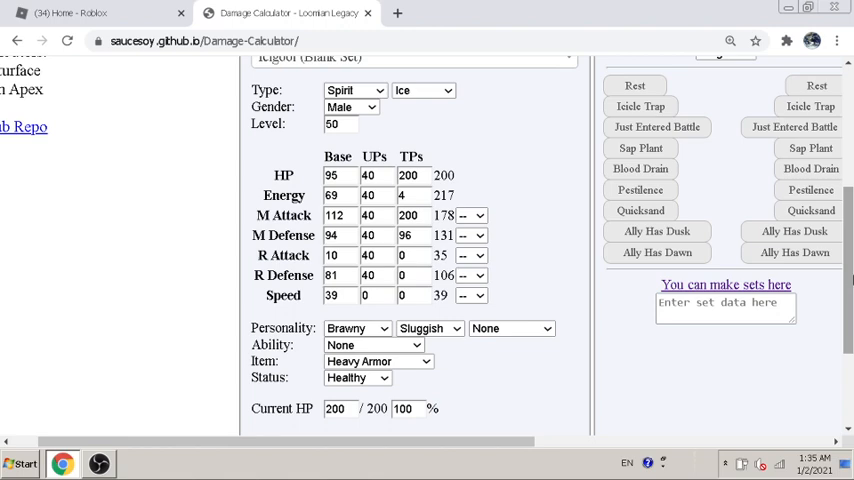
scroll("down", 3)
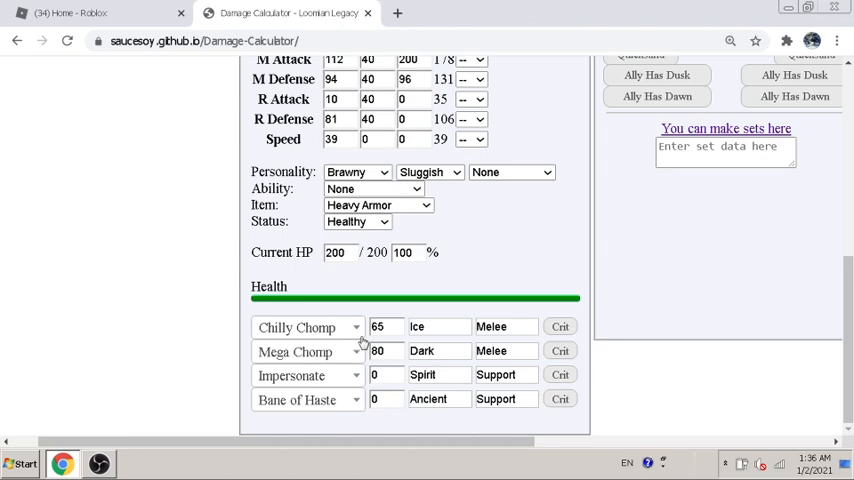
mouse_move(324, 330)
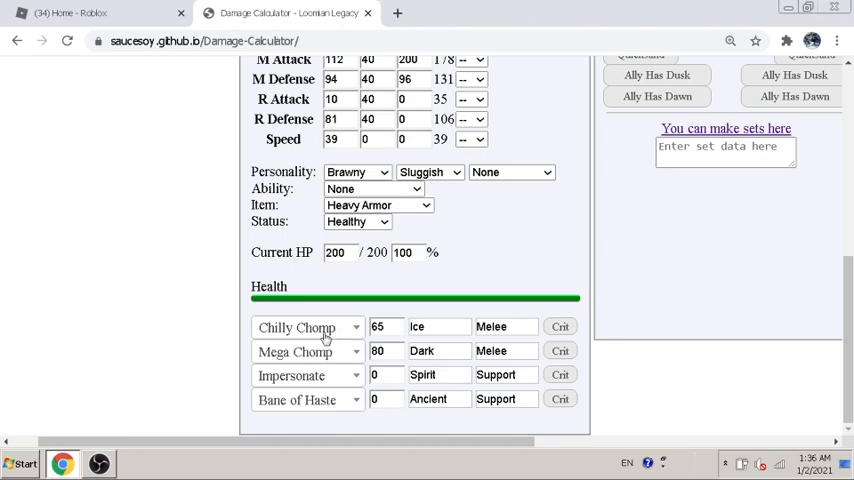
mouse_move(420, 374)
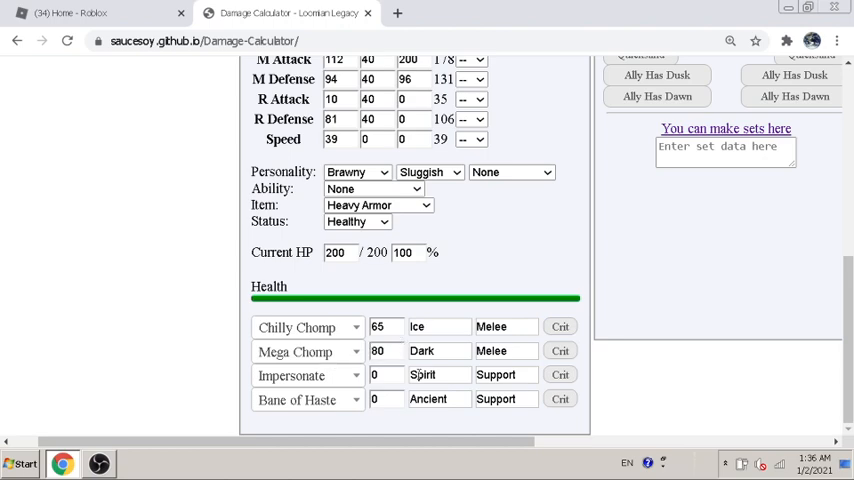
mouse_move(322, 366)
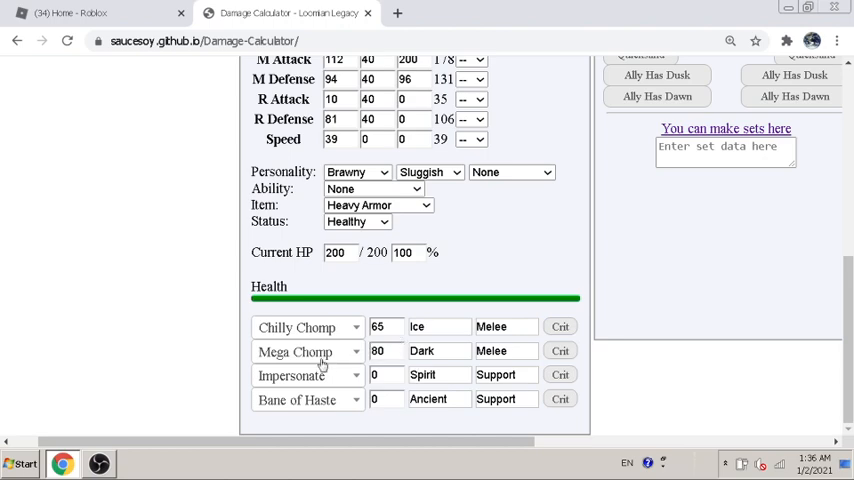
mouse_move(330, 363)
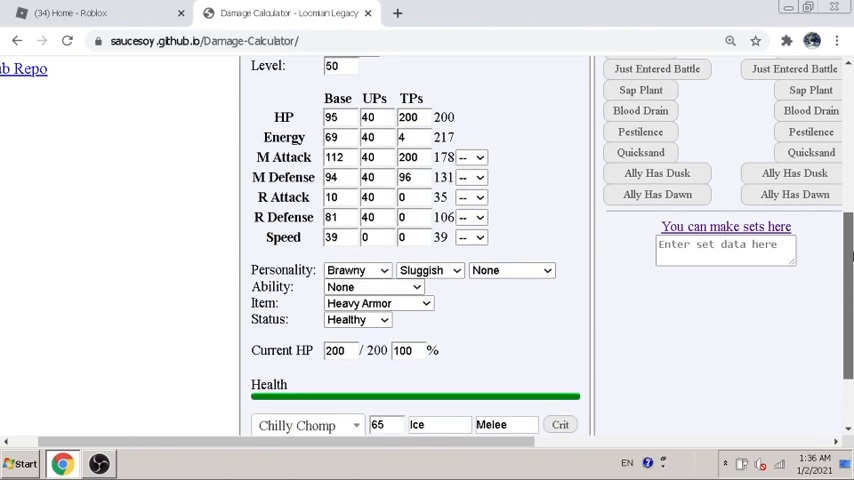
scroll("down", 3)
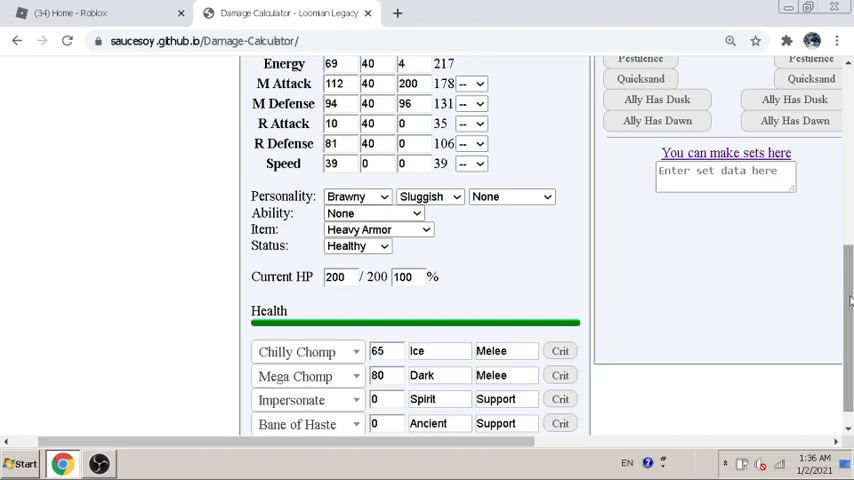